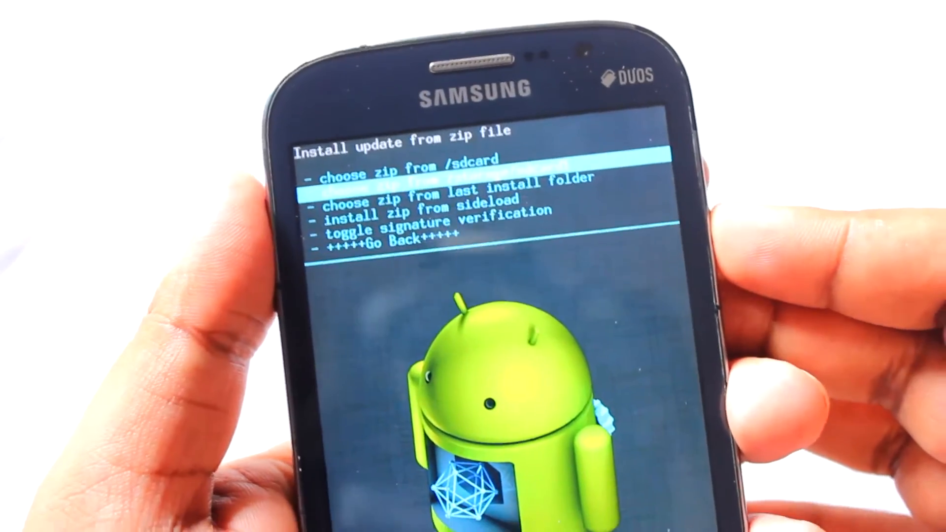
Install the Resurrection Remix zip from /sdcard and return to the SD card zip list
click(400, 175)
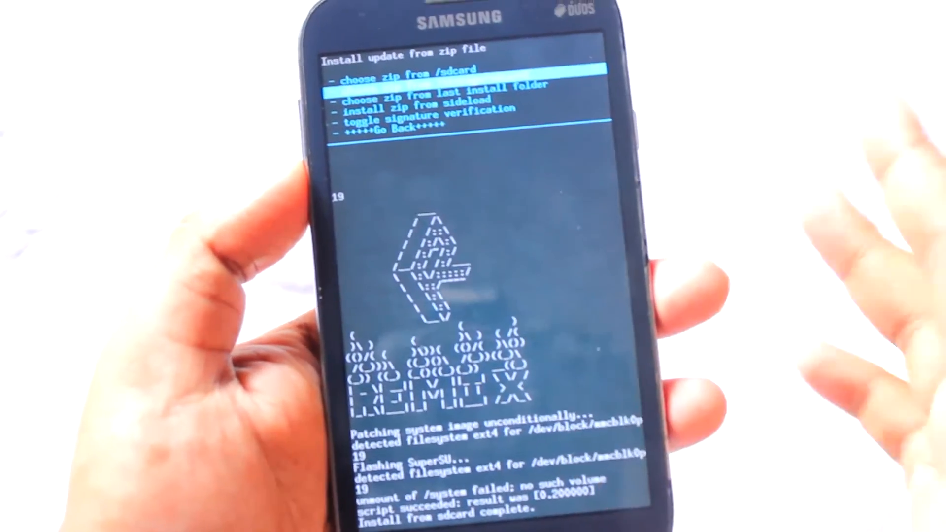
click(407, 77)
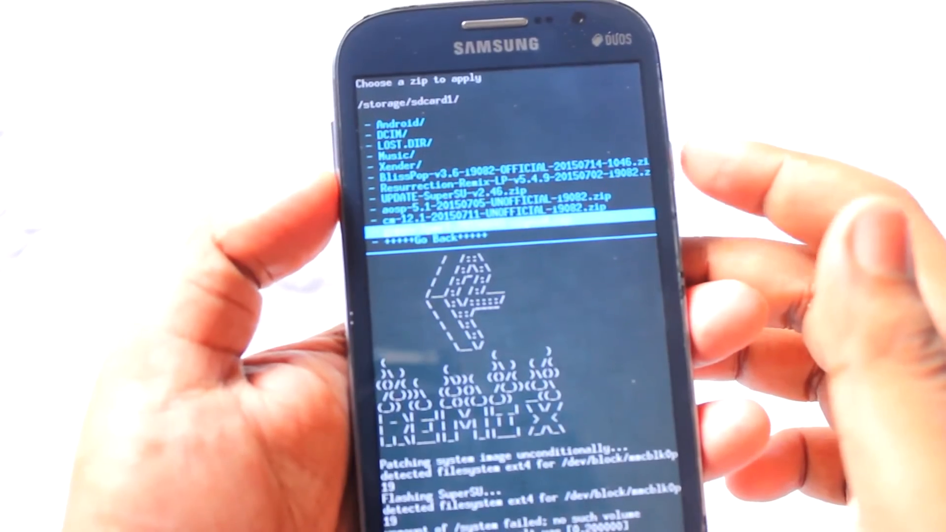
Flash the gapps-lpmr1 Google Apps zip and confirm the installation
click(494, 216)
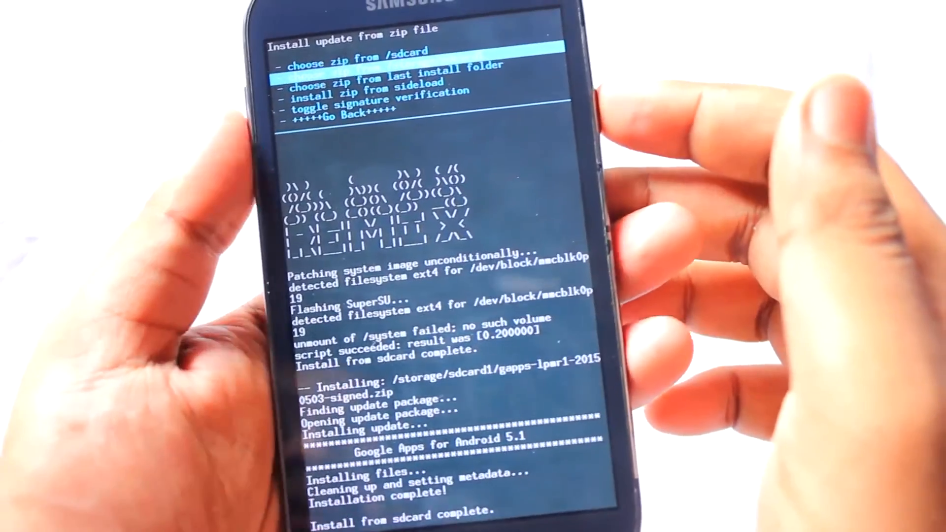
click(356, 64)
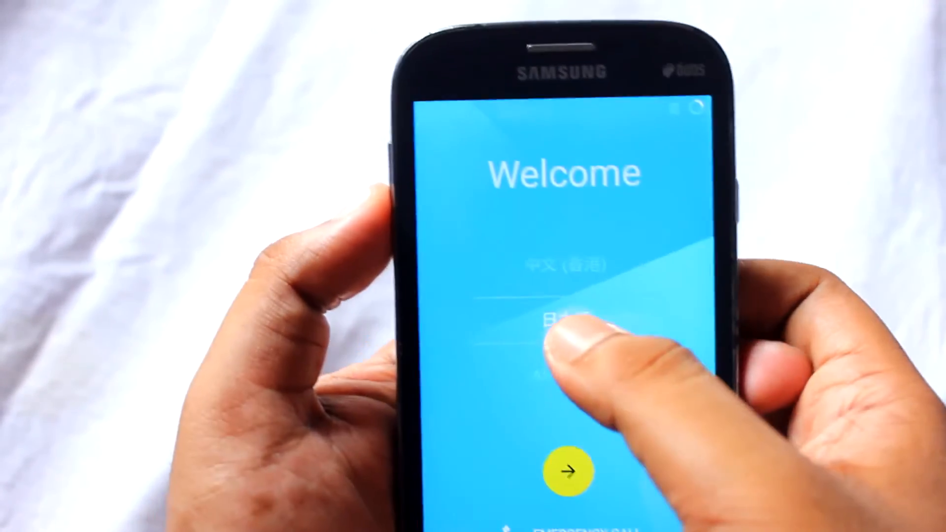
Choose English (India) on the Welcome screen and continue to the SIM step
click(567, 327)
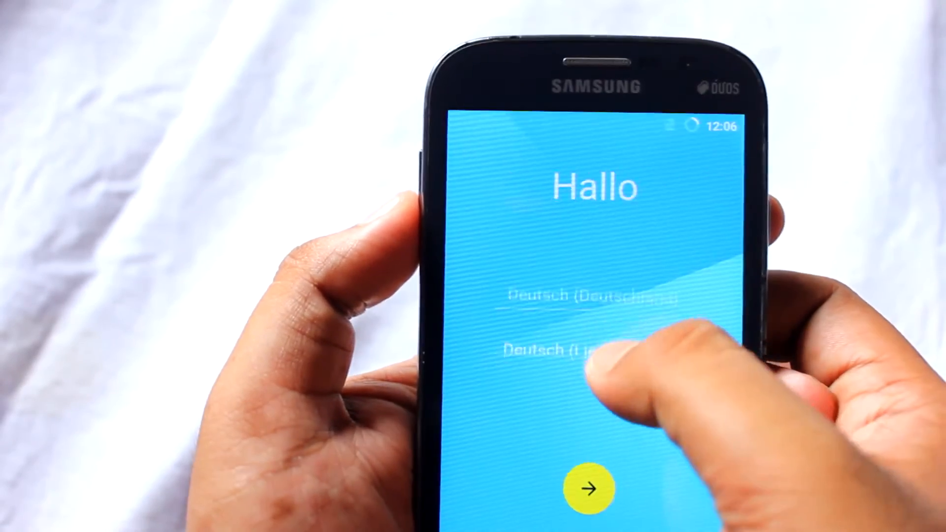
scroll(down, 3)
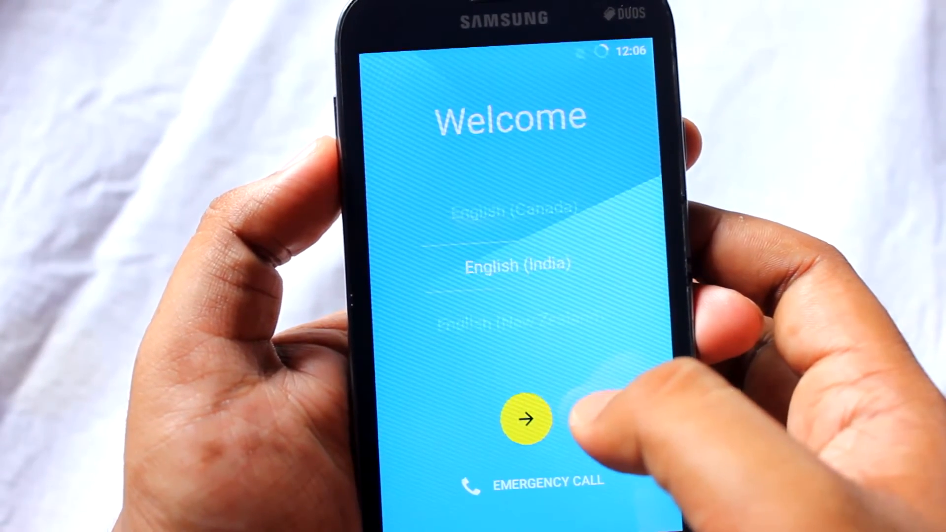
click(525, 418)
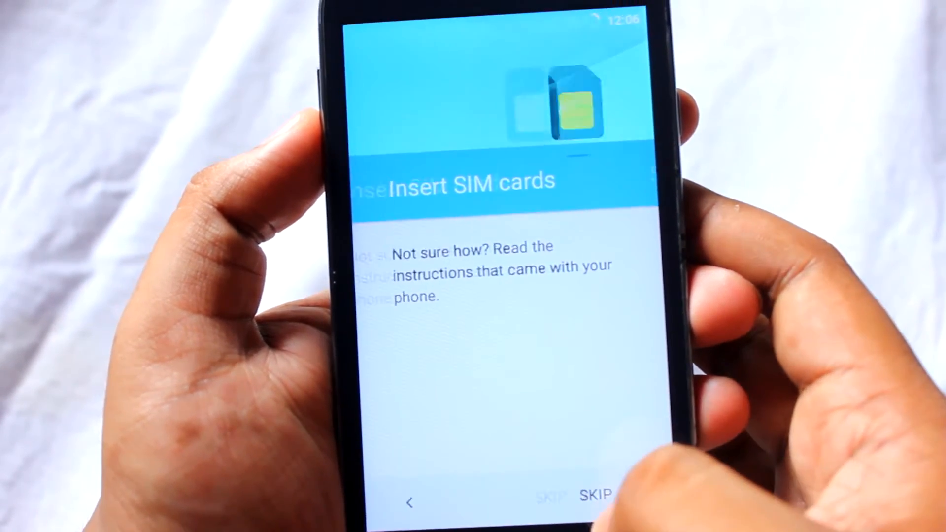
Skip SIM insertion, keep Kolkata date and time, grant Settings superuser access, accept Google services
click(594, 493)
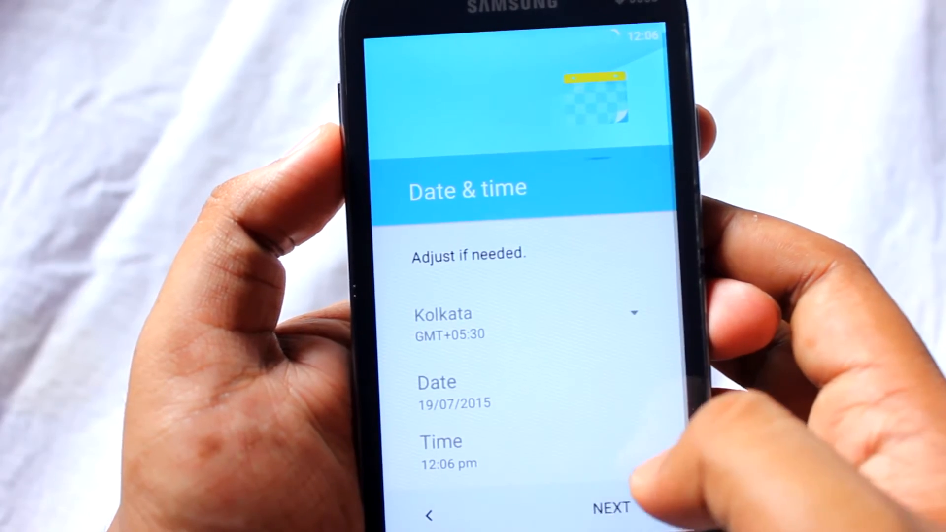
click(610, 506)
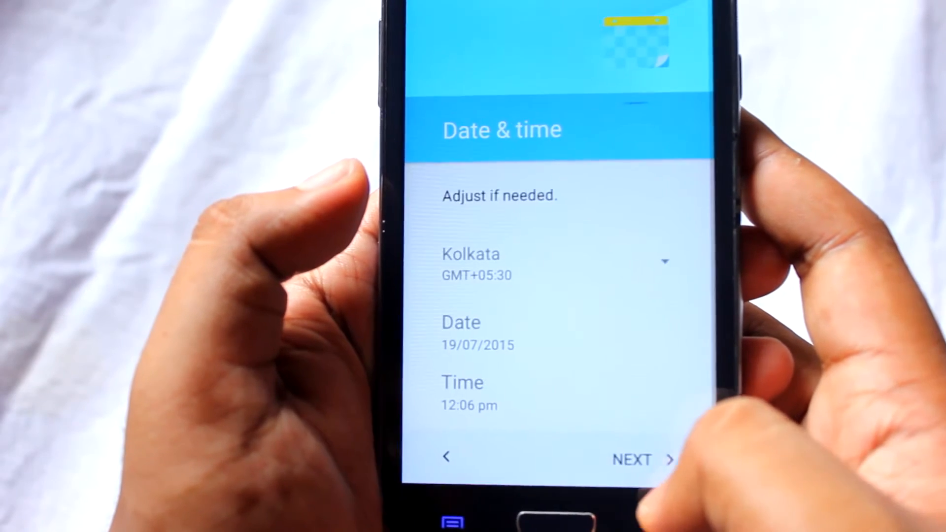
click(631, 459)
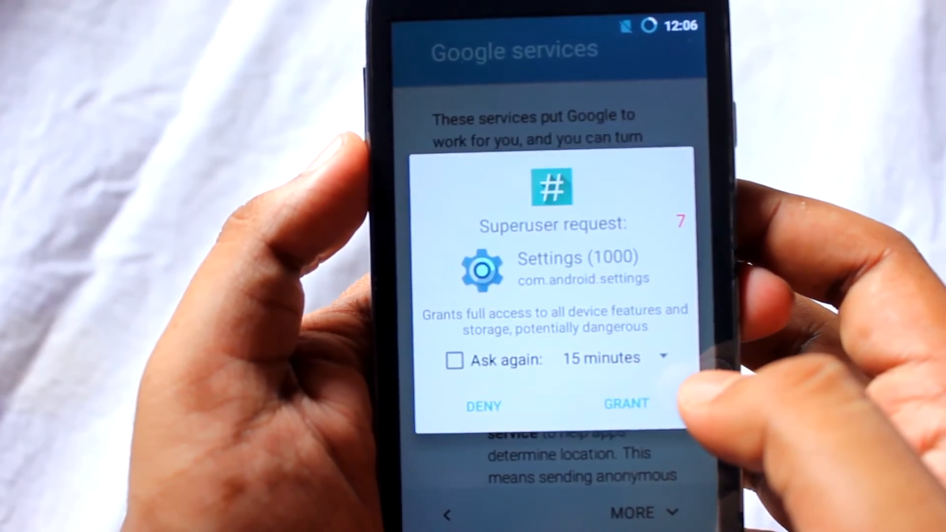
click(626, 404)
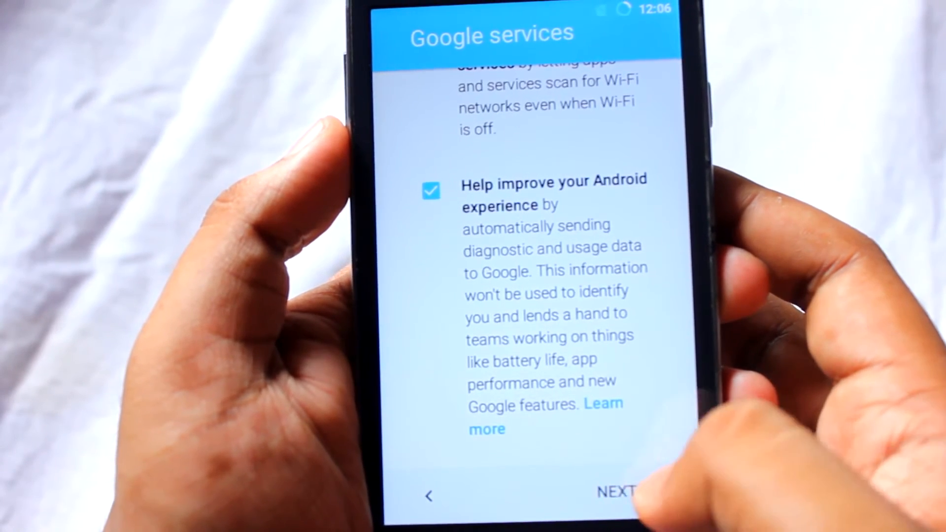
click(615, 491)
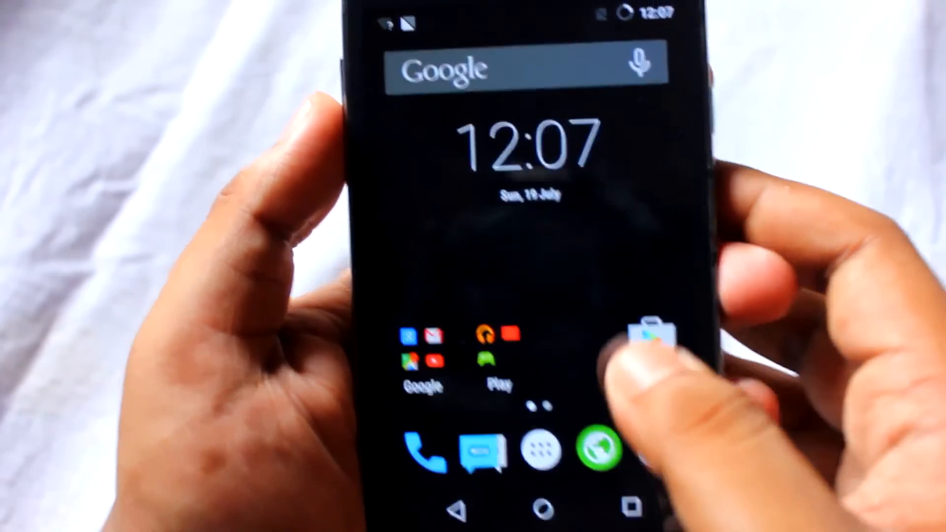
Reach About phone in Settings via the notification shade to show the Resurrection Remix version
drag(513, 17, 512, 242)
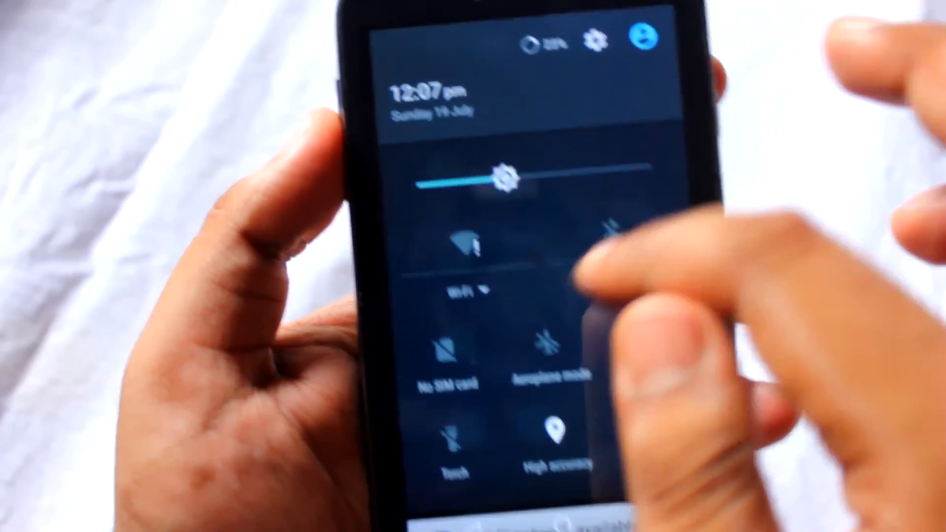
click(596, 38)
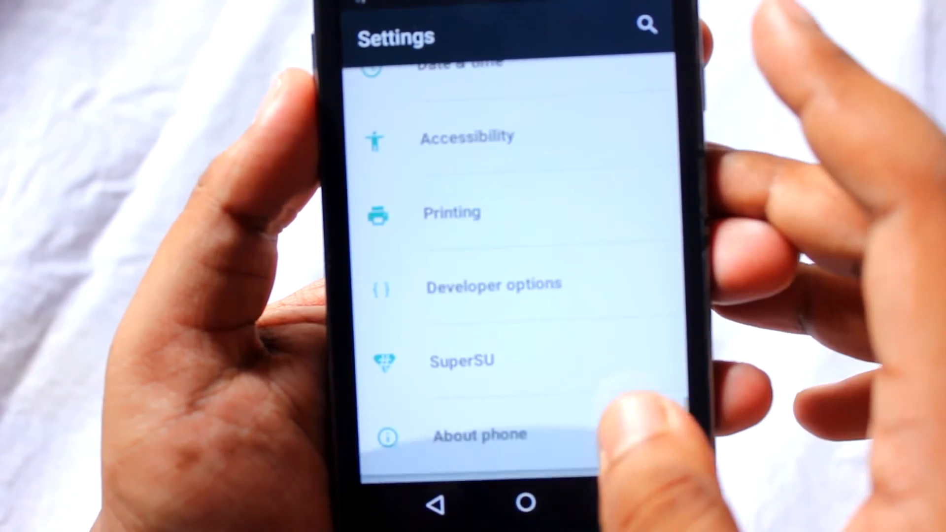
click(480, 434)
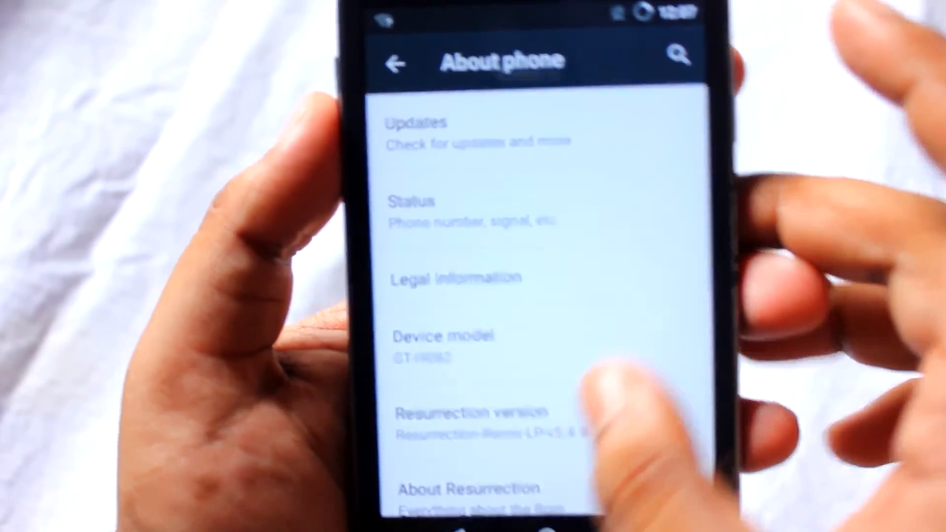